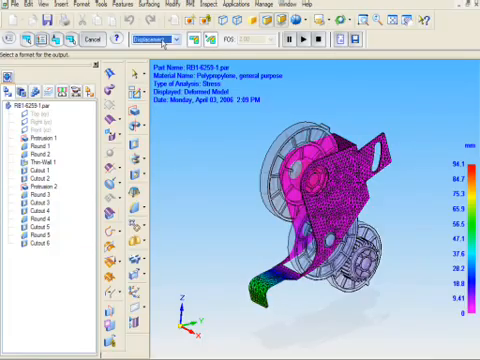
# - Switch the polypropylene part's stress results display to Factor of Safety
pyautogui.click(155, 40)
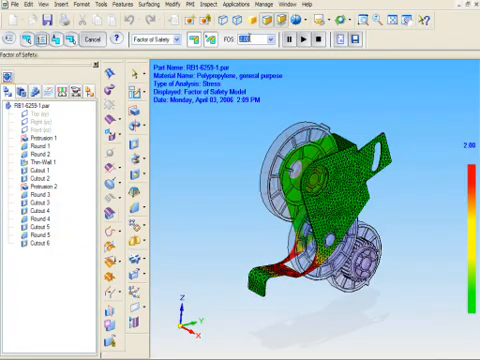